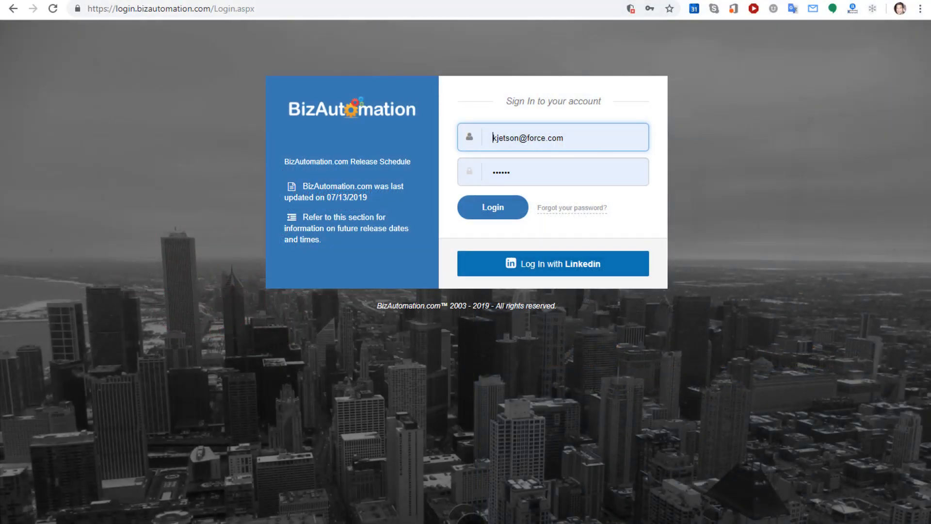
Sign in with the saved email and password to reach the dashboard
{"action": "left_click", "coordinate": [492, 208]}
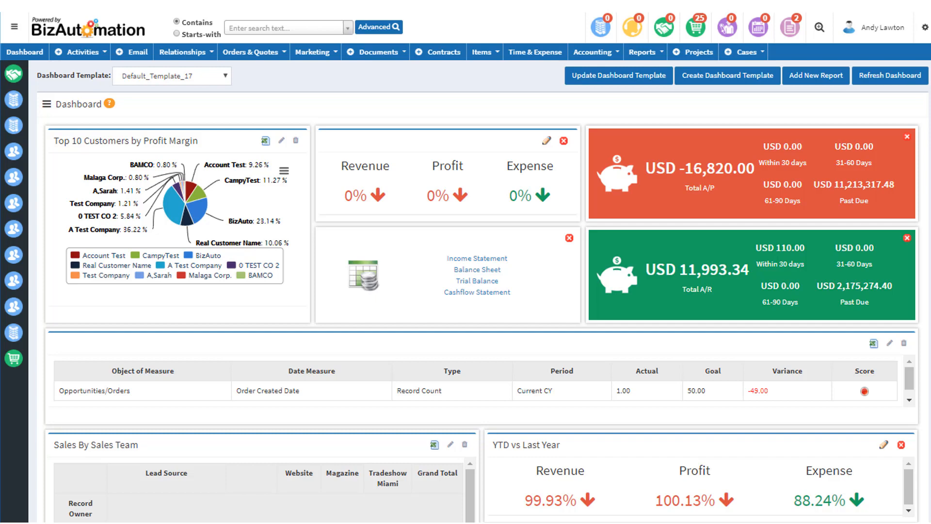
Start an advanced search with Organization set to abc inc
{"action": "left_click", "coordinate": [378, 27]}
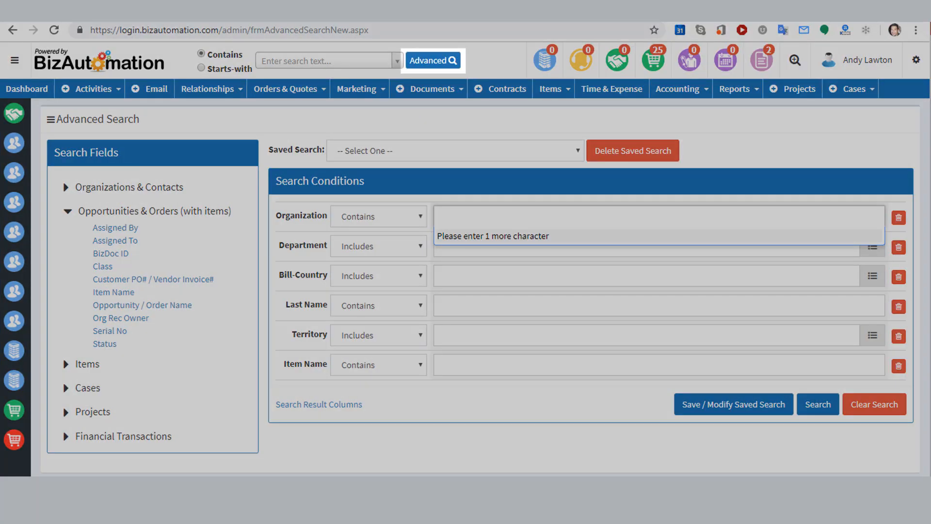
{"action": "left_click", "coordinate": [377, 216]}
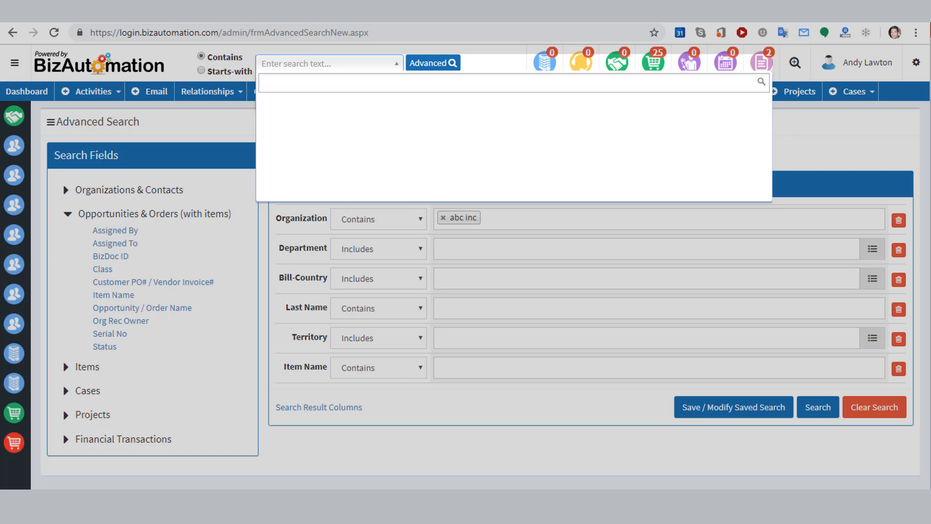
Search all records for 'A Test Company', then bring up the admin menu
{"action": "type", "text": "A Test Company"}
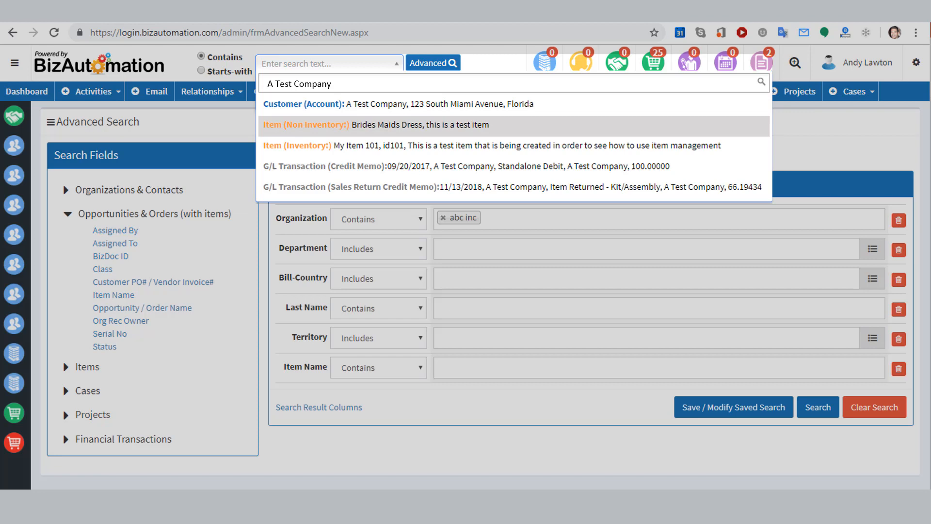
{"action": "left_click", "coordinate": [915, 62]}
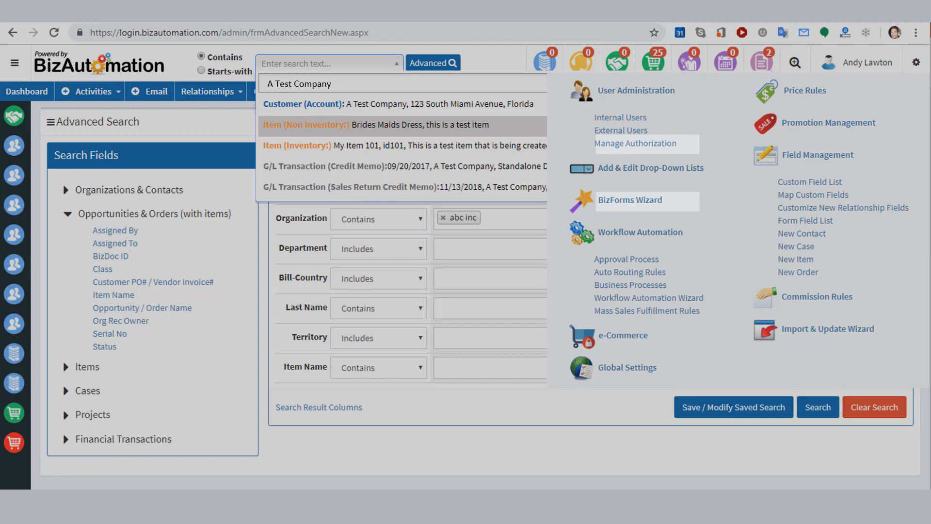
View the BizForms Wizard field configuration, then the ADI Inc. customer record
{"action": "left_click", "coordinate": [631, 199]}
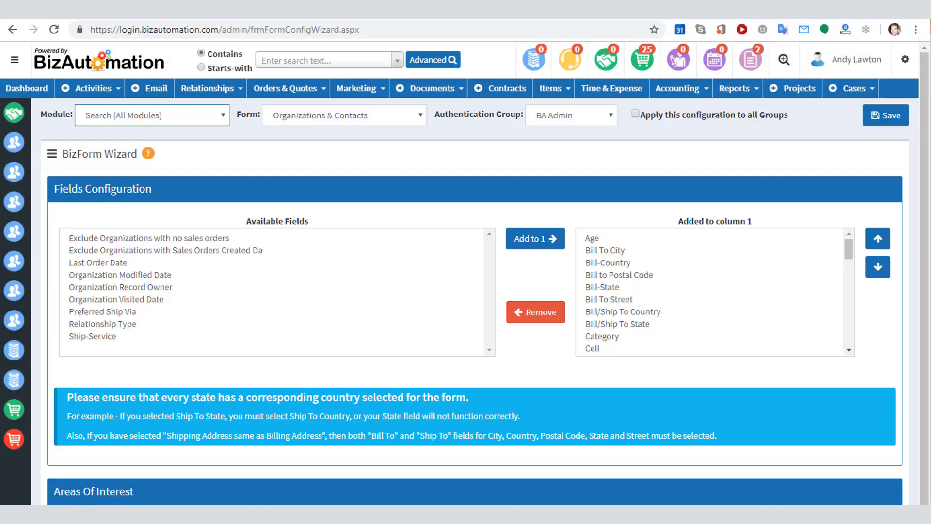
{"action": "left_click", "coordinate": [571, 116]}
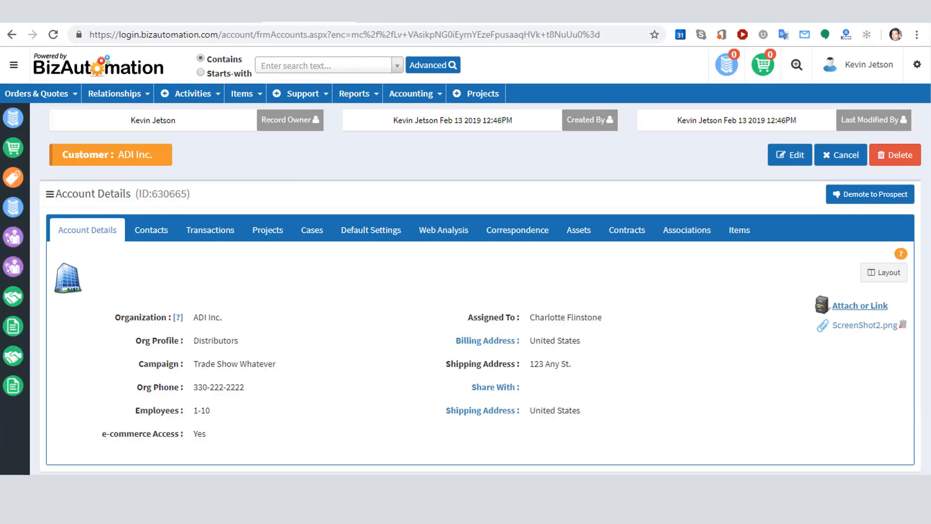
Compose a new message from the Tickler using the Priya Test Opp/Order template
{"action": "left_click", "coordinate": [884, 272]}
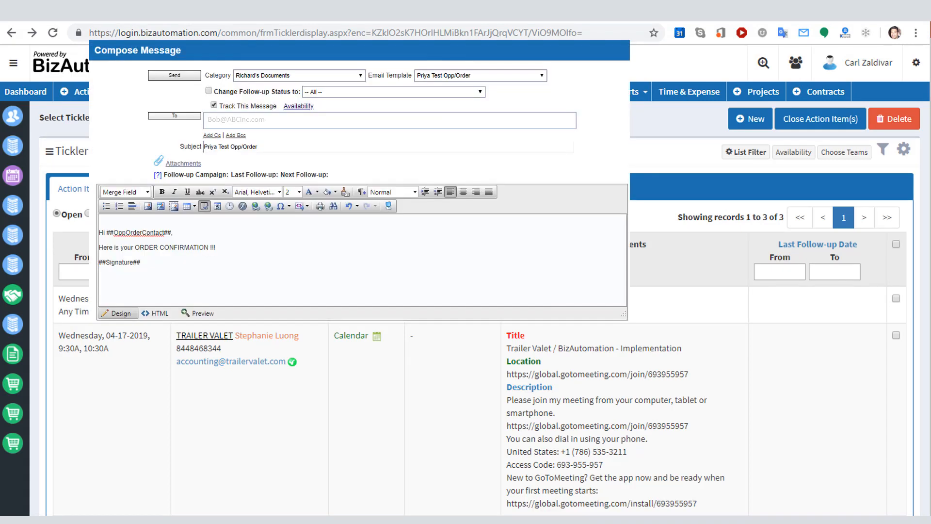
Send the confirmation email, then move the checked Oceanside orders to packing and shipping
{"action": "left_click", "coordinate": [358, 336]}
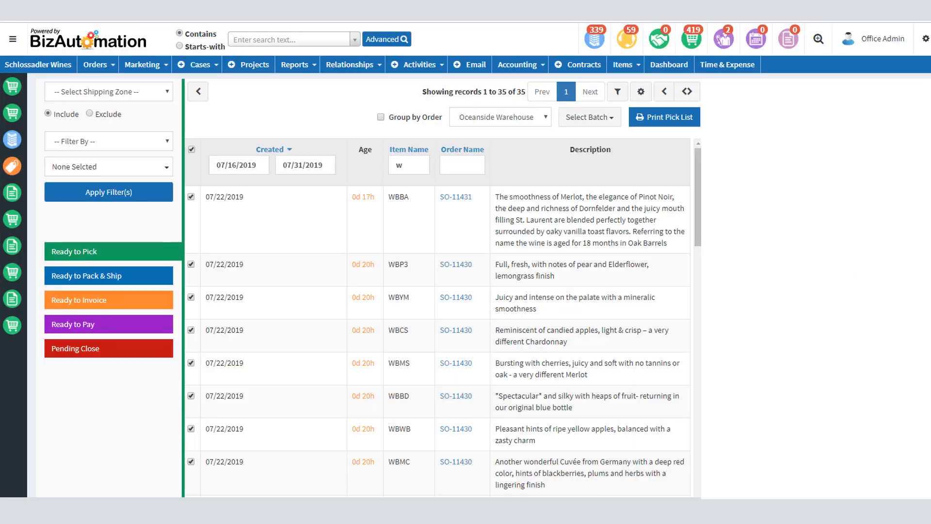
{"action": "left_click", "coordinate": [686, 91]}
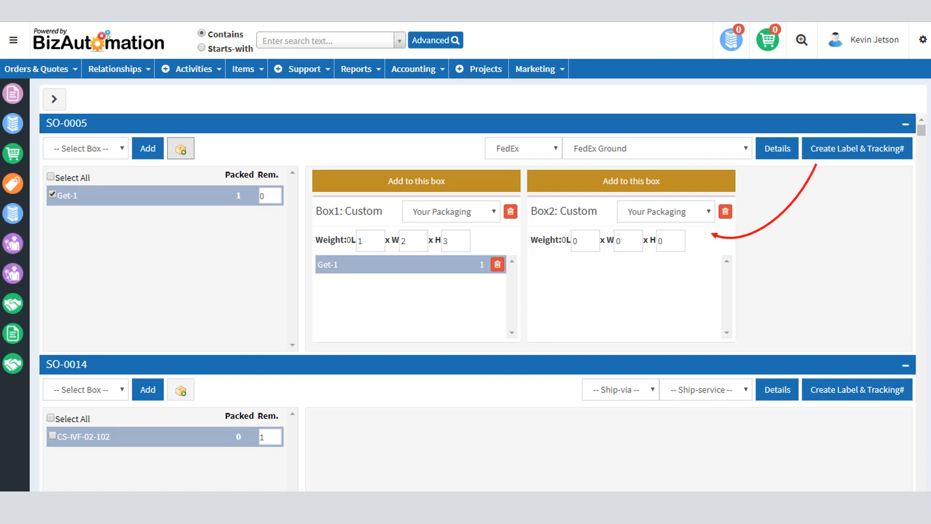
Create the FedEx Ground label and tracking number for order SO-0005
{"action": "left_click", "coordinate": [857, 147]}
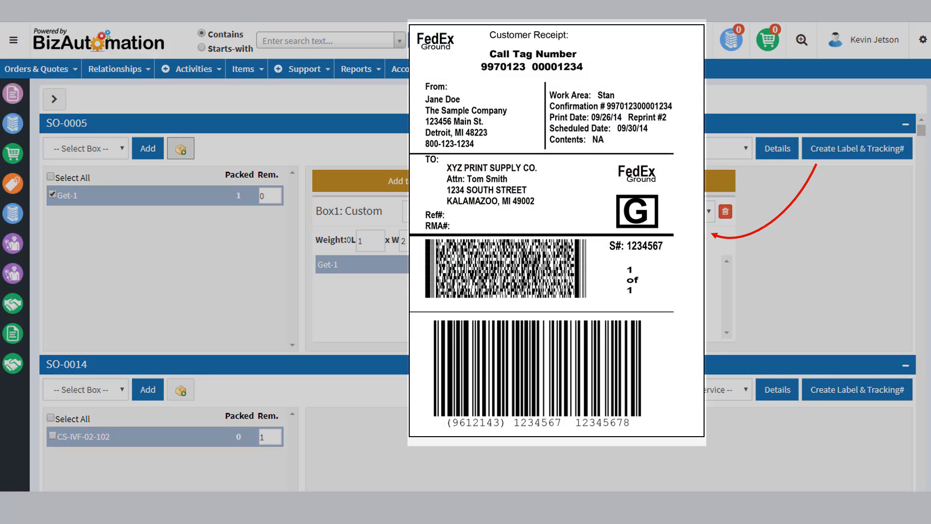